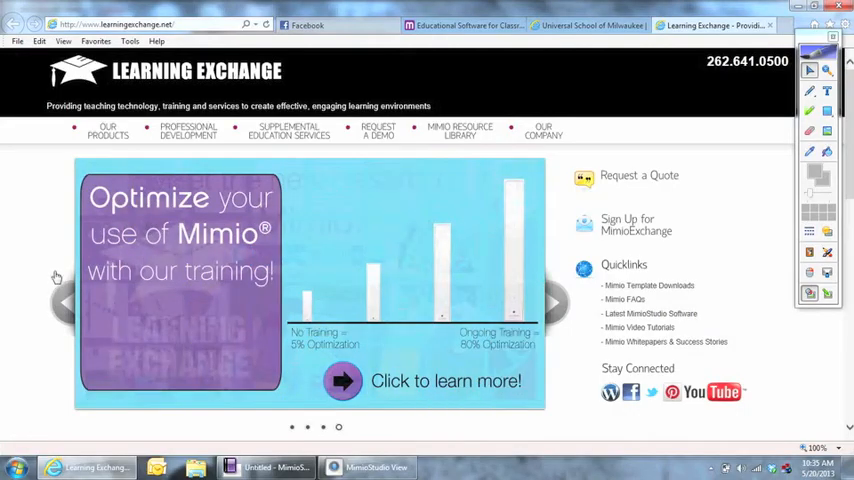
mouse_move(36, 224)
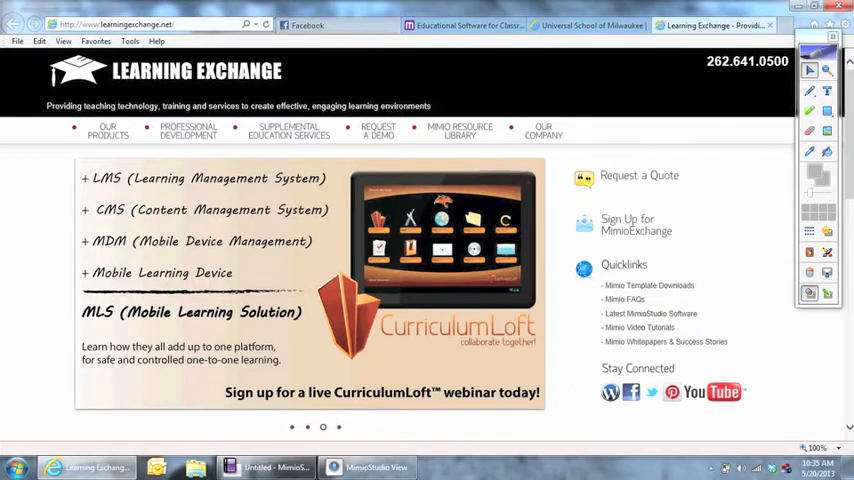
Switch to the Mimio website and browse its Products menu list
left_click(462, 24)
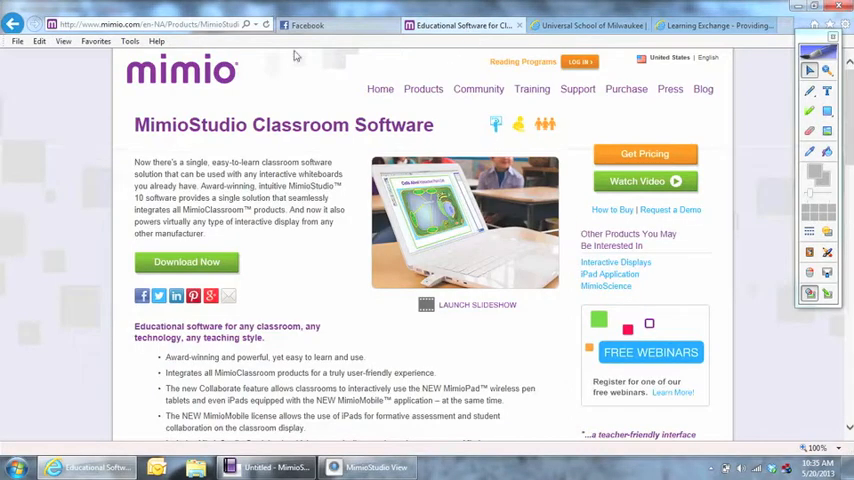
mouse_move(256, 64)
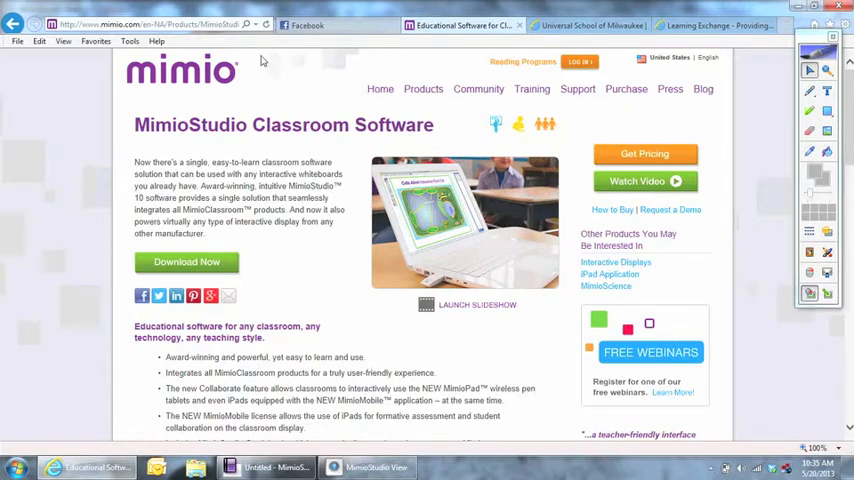
left_click(424, 88)
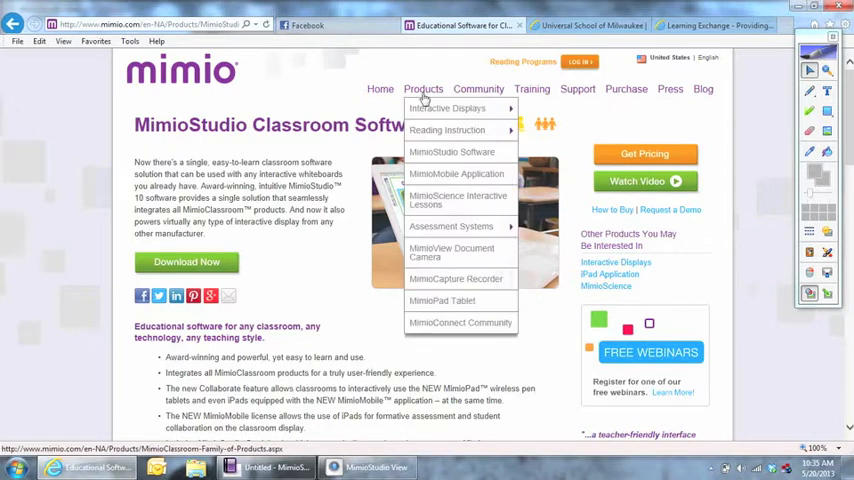
mouse_move(452, 152)
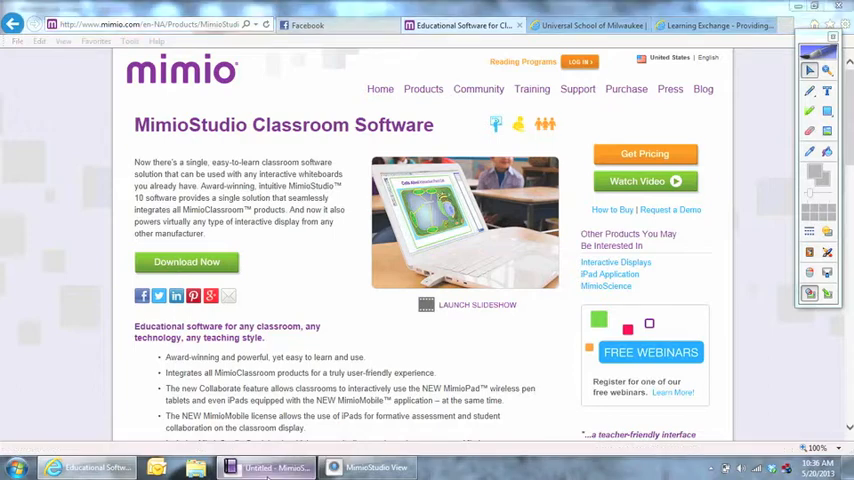
Bring the blank Notebook forward and show its Tools list (Reveal, Spotlight, Recorder)
left_click(270, 468)
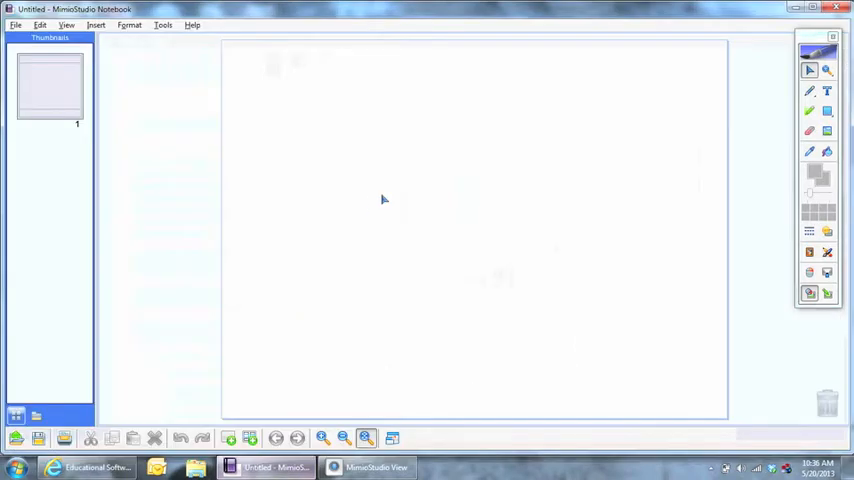
mouse_move(552, 122)
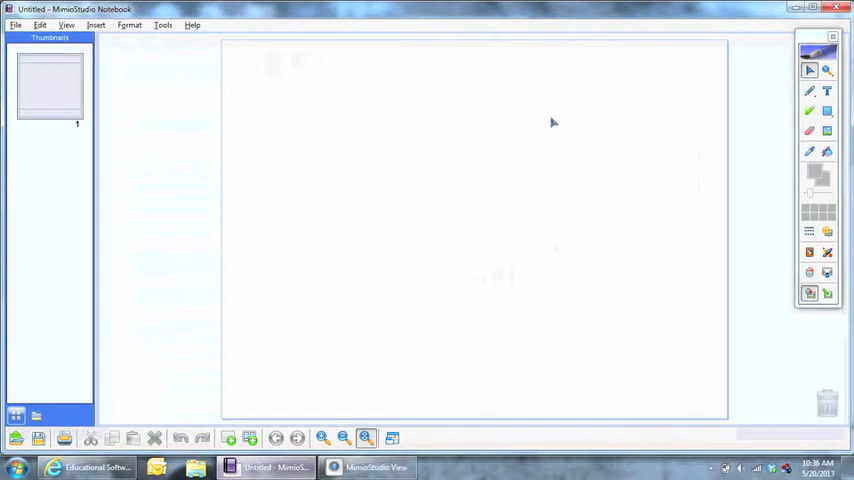
left_click(828, 252)
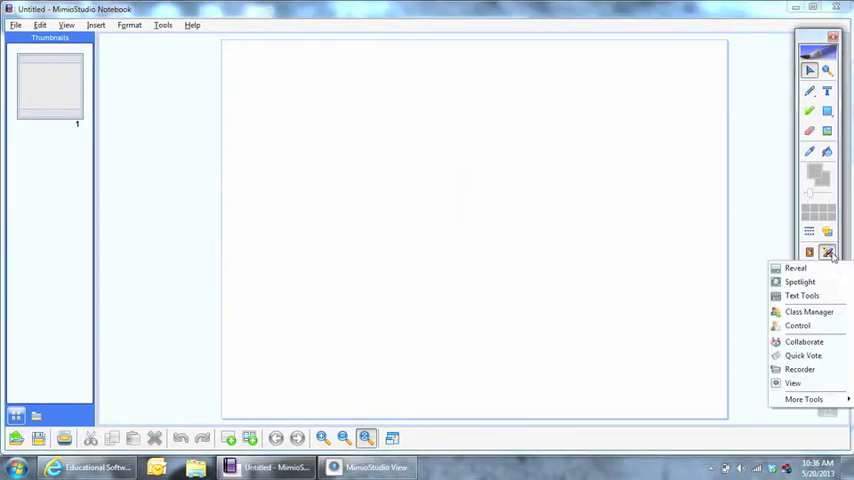
mouse_move(804, 356)
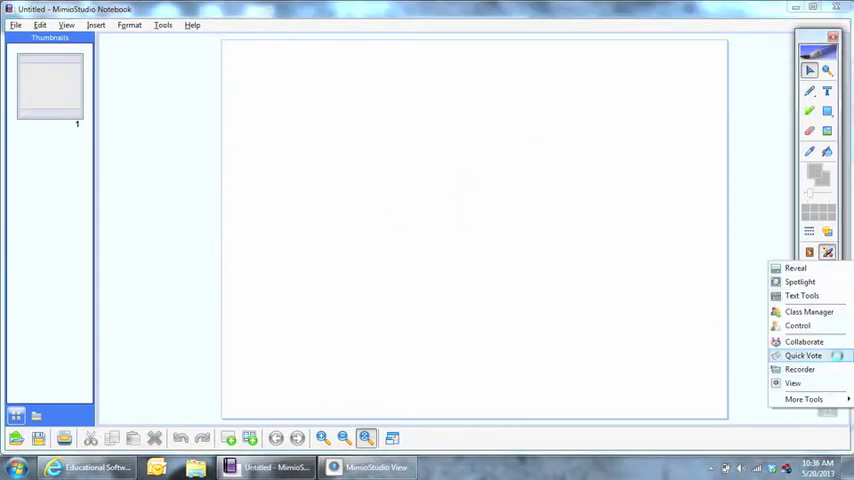
mouse_move(312, 140)
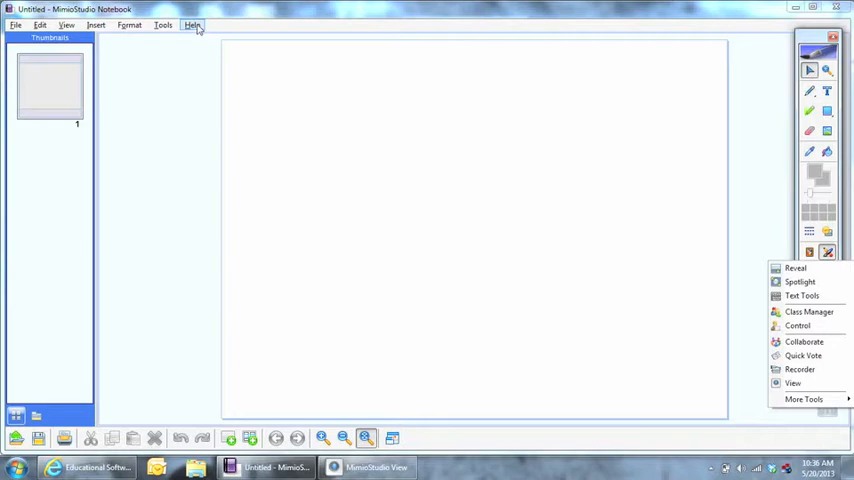
View the About MimioStudio version information from Help and dismiss it with OK
left_click(192, 24)
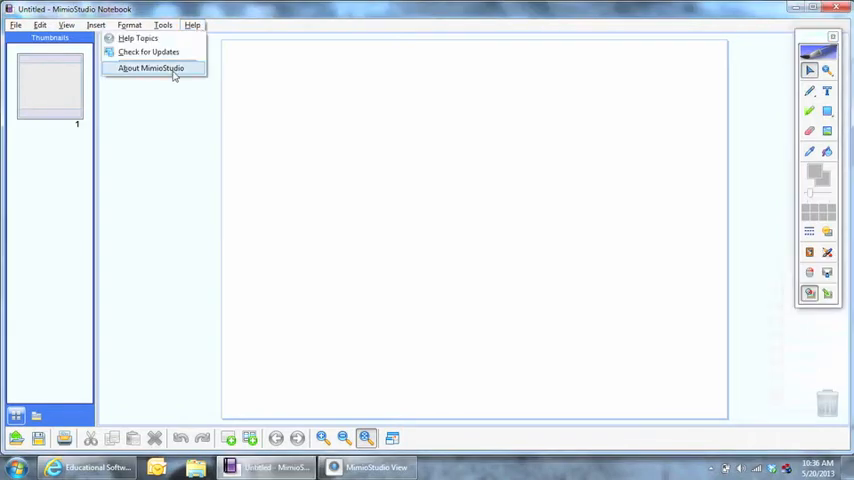
left_click(150, 68)
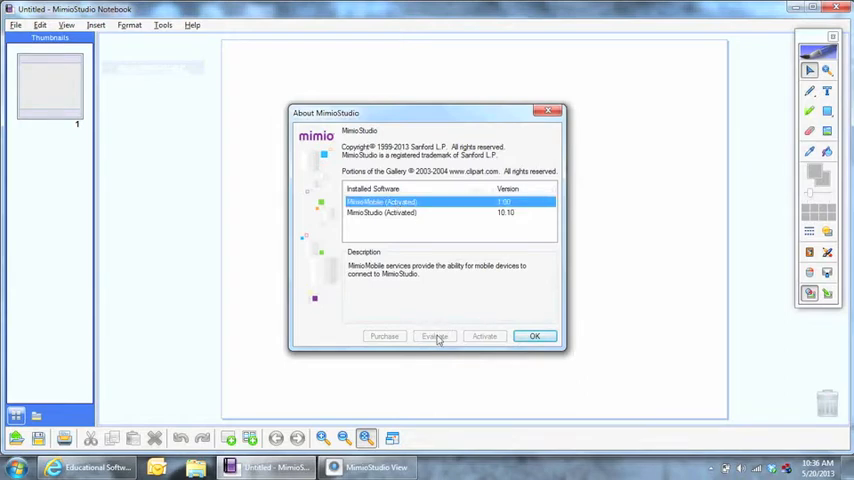
mouse_move(684, 146)
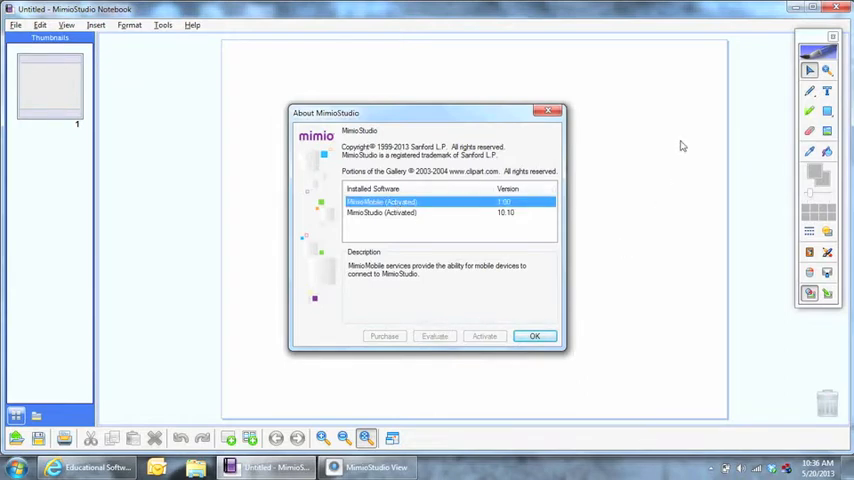
mouse_move(598, 304)
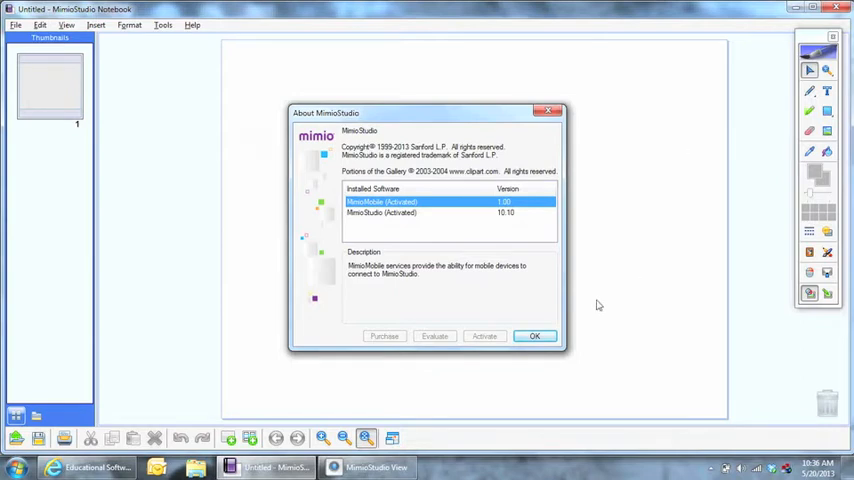
left_click(536, 336)
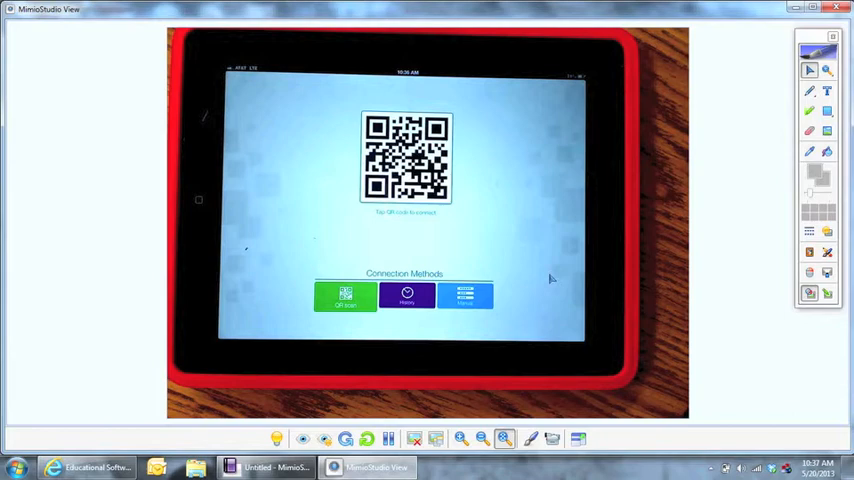
mouse_move(710, 320)
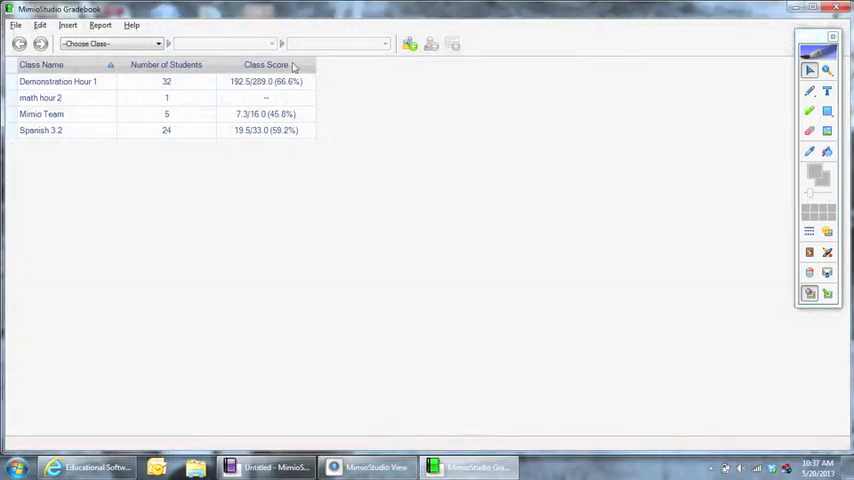
mouse_move(76, 204)
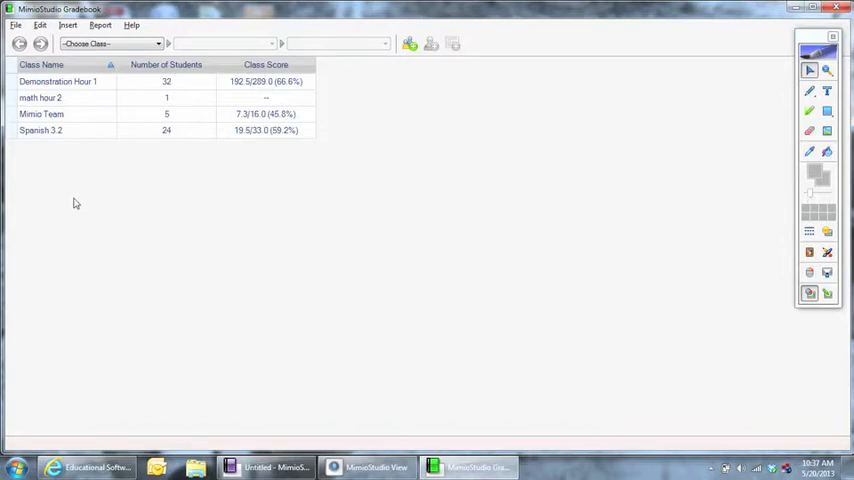
mouse_move(364, 328)
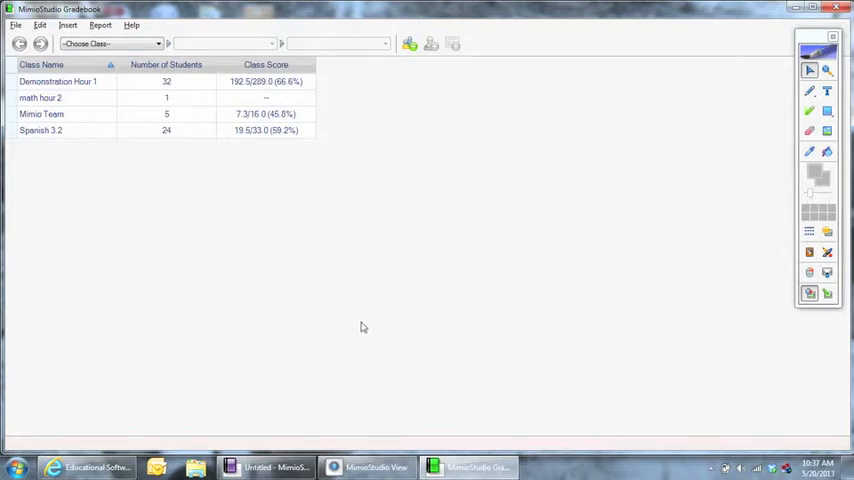
mouse_move(408, 44)
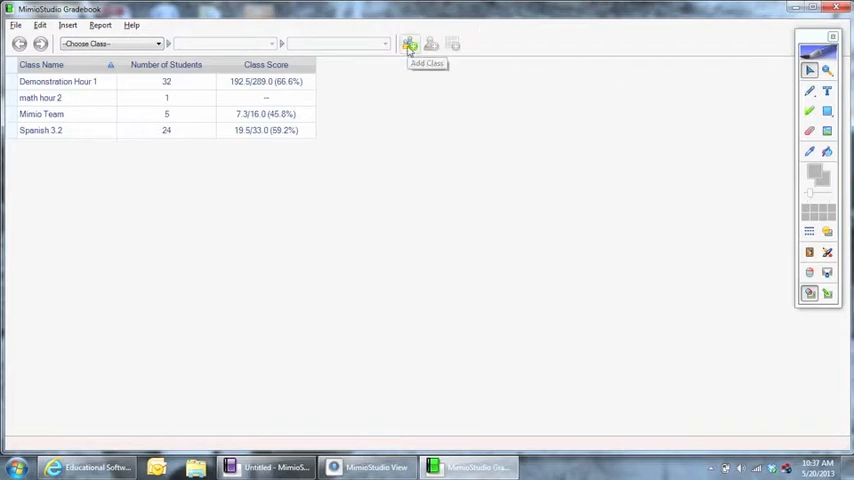
mouse_move(432, 44)
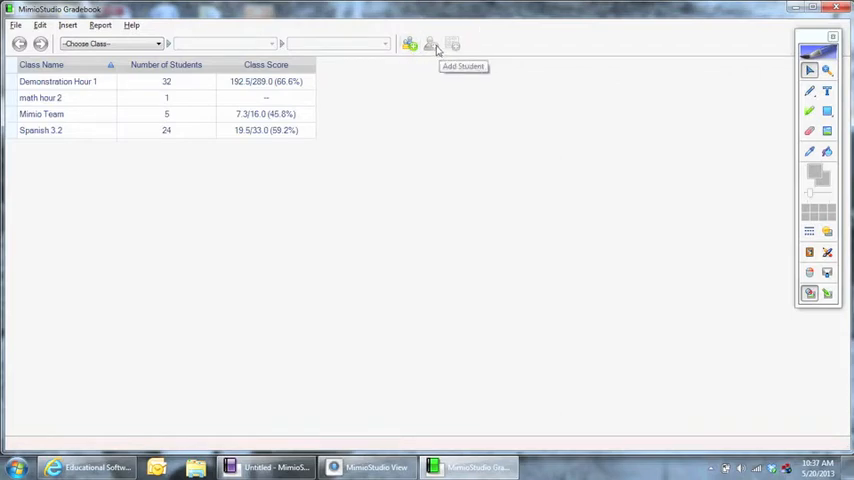
mouse_move(440, 120)
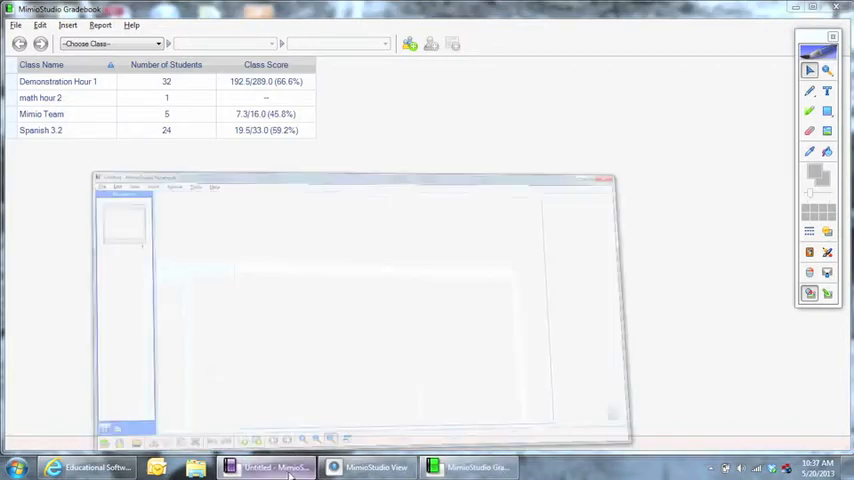
In Class Manager, start the Mimio Team class to show its roster and QR code
left_click(264, 468)
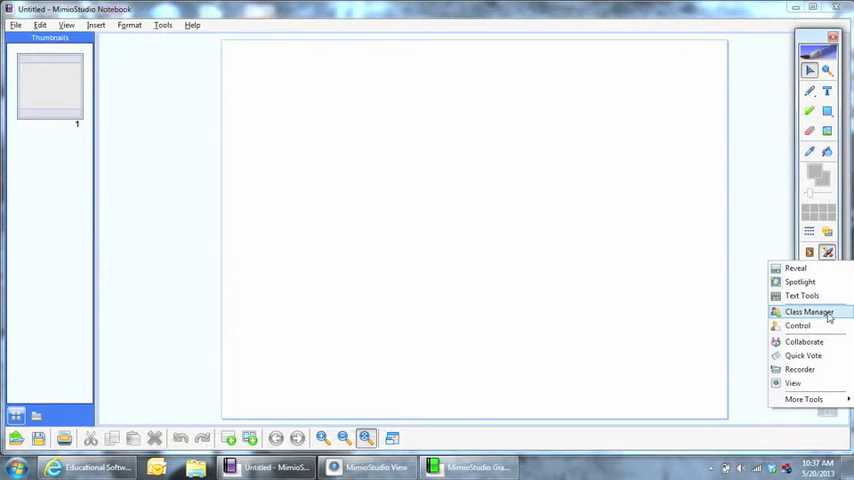
left_click(808, 312)
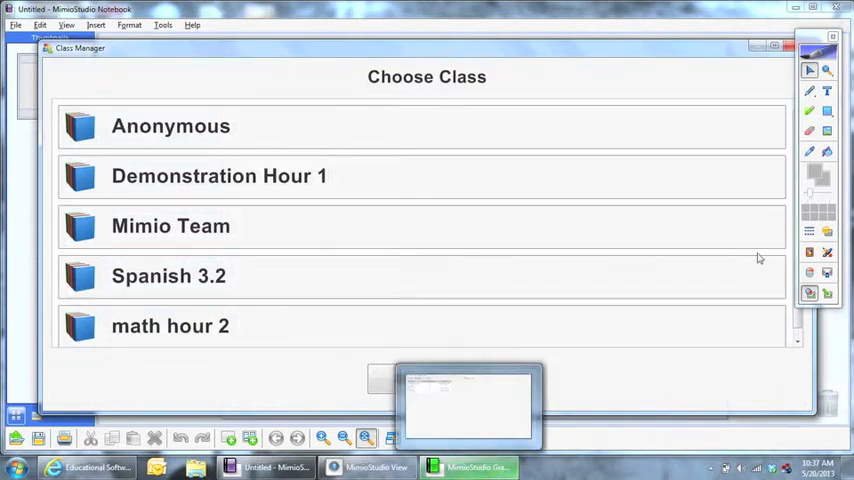
left_click(170, 224)
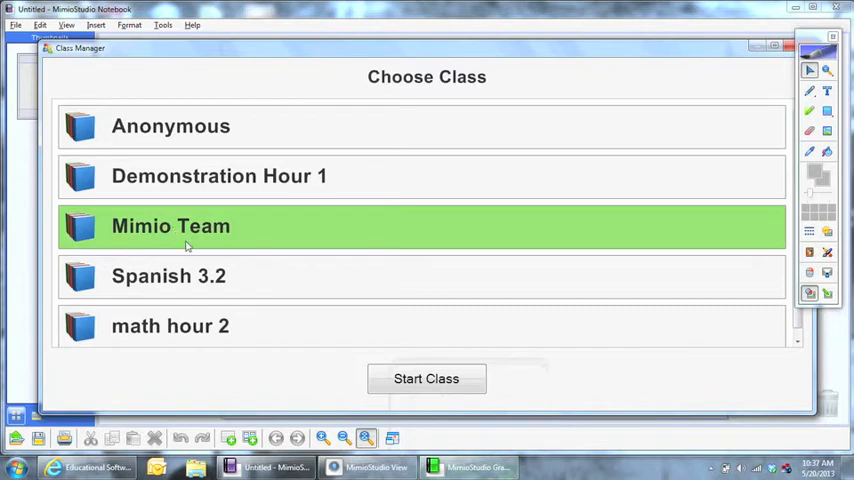
left_click(426, 378)
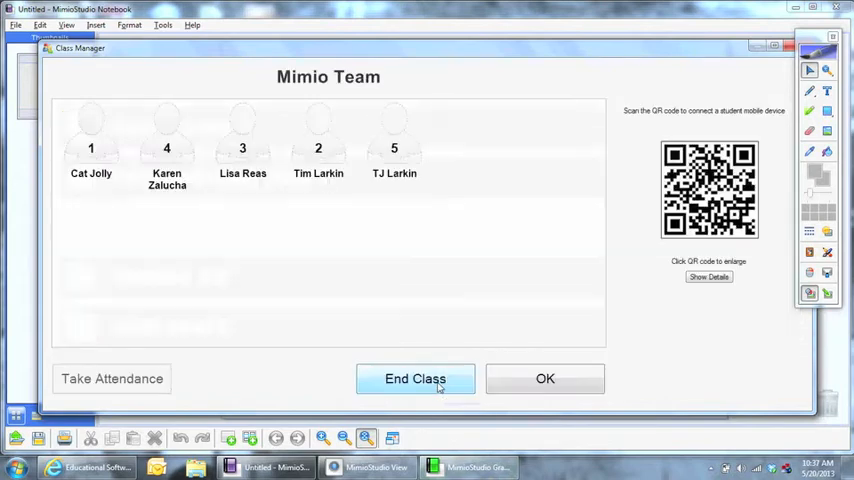
mouse_move(668, 348)
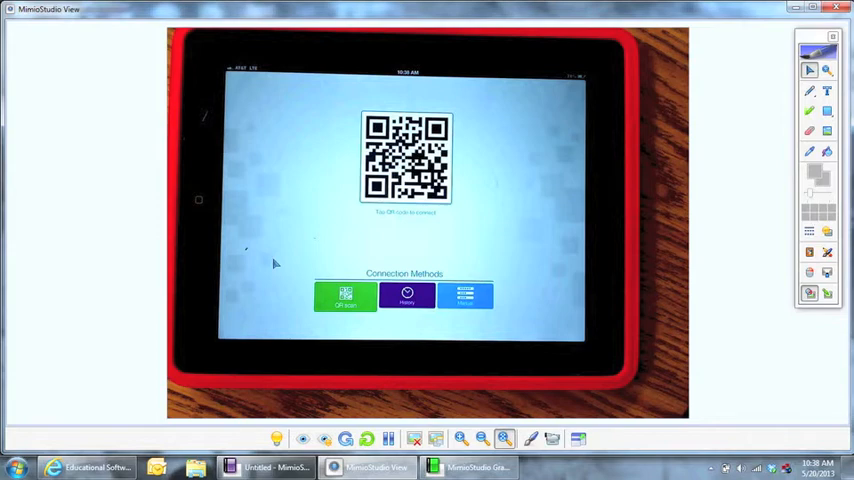
mouse_move(436, 350)
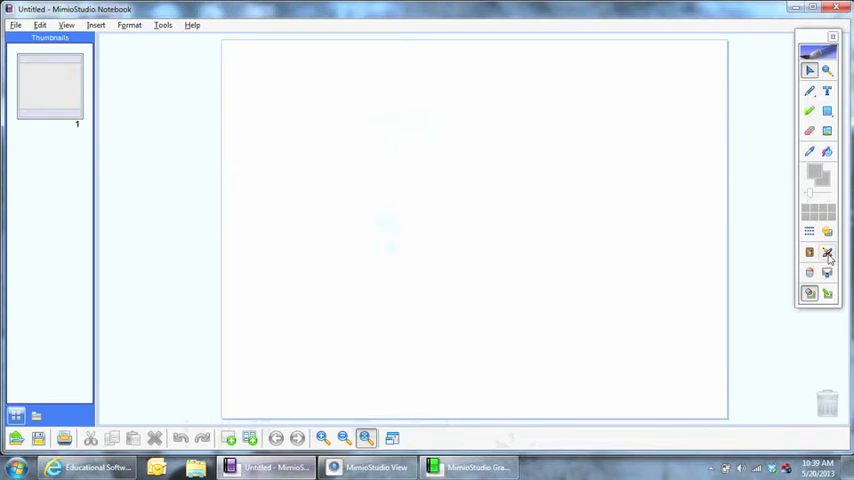
Reopen Class Manager from Tools to show the Mimio Team roster and QR code
left_click(826, 252)
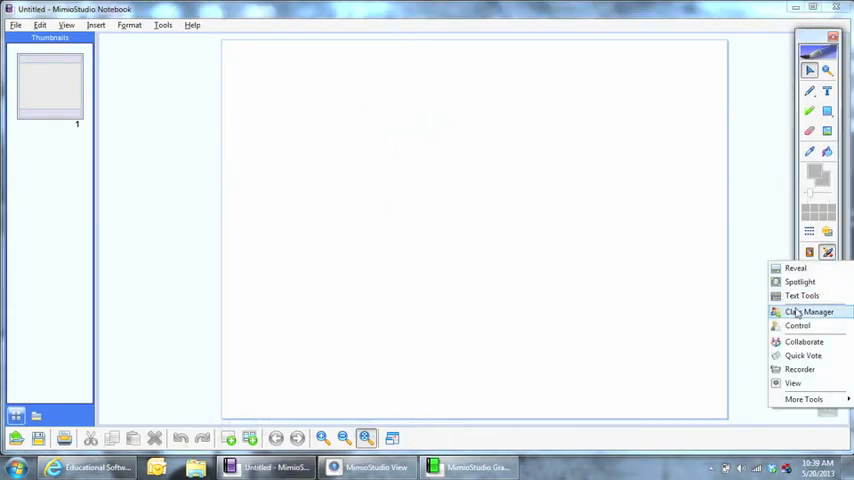
left_click(810, 312)
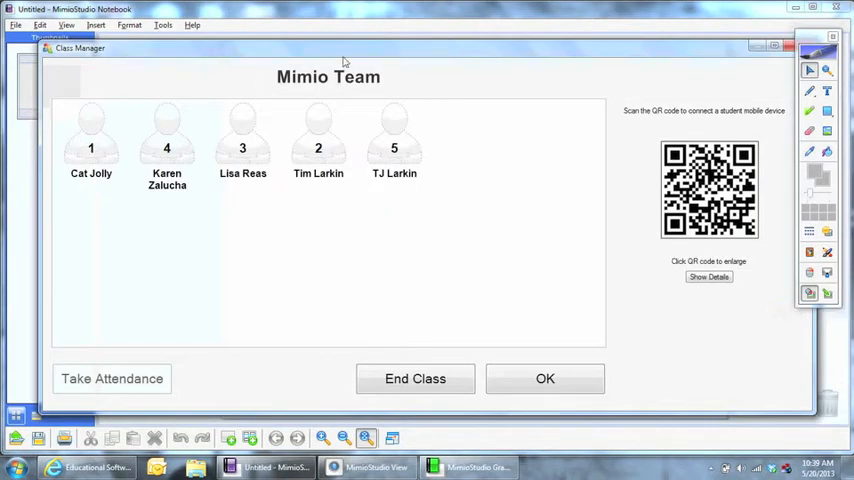
mouse_move(444, 216)
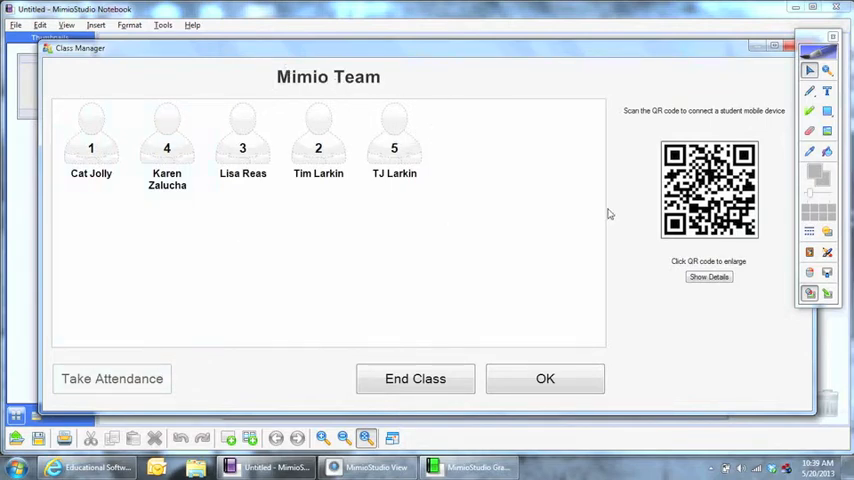
mouse_move(708, 188)
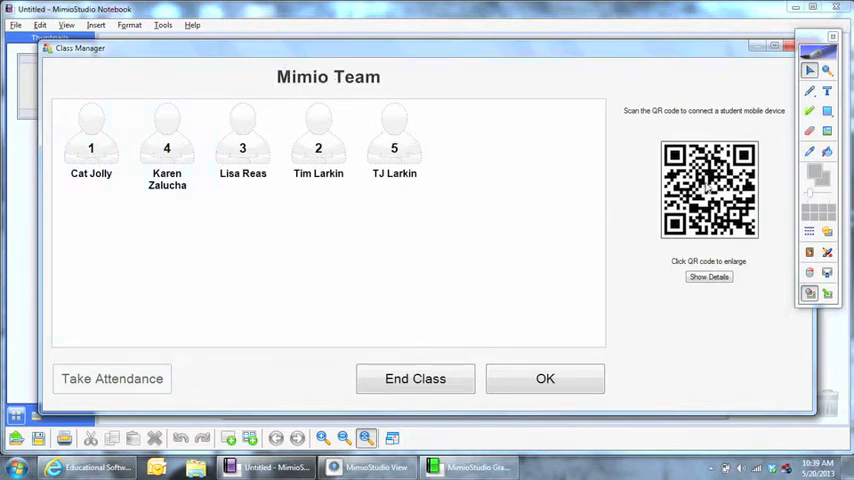
left_click(708, 188)
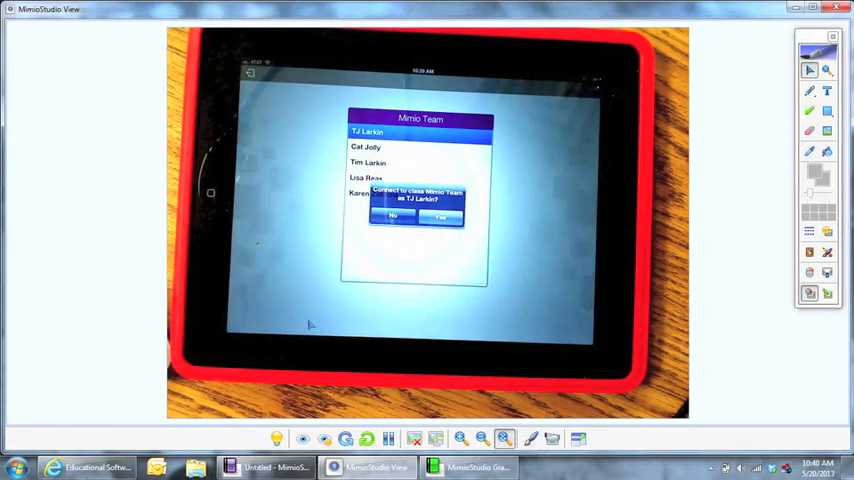
Enlarge the Mimio Team connection QR code for students to scan
left_click(440, 216)
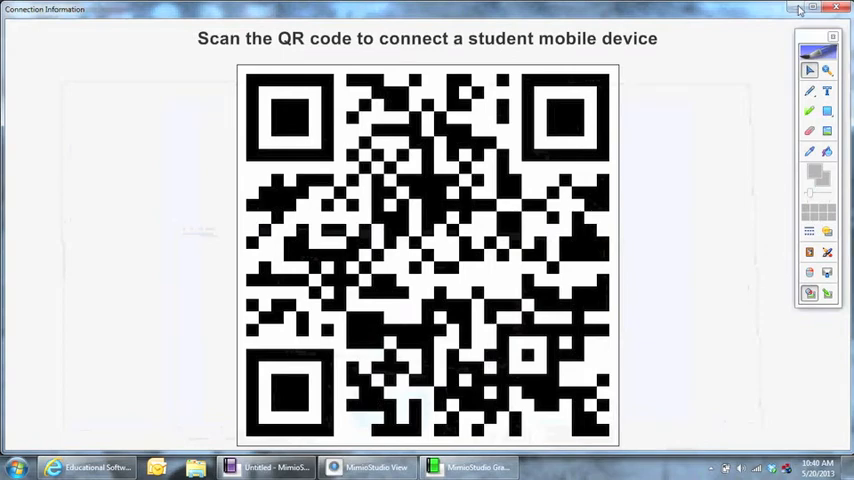
mouse_move(660, 224)
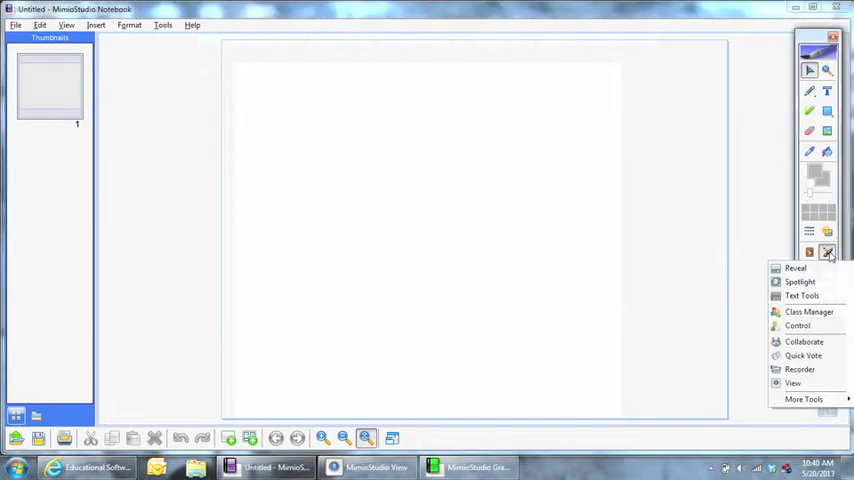
mouse_move(798, 324)
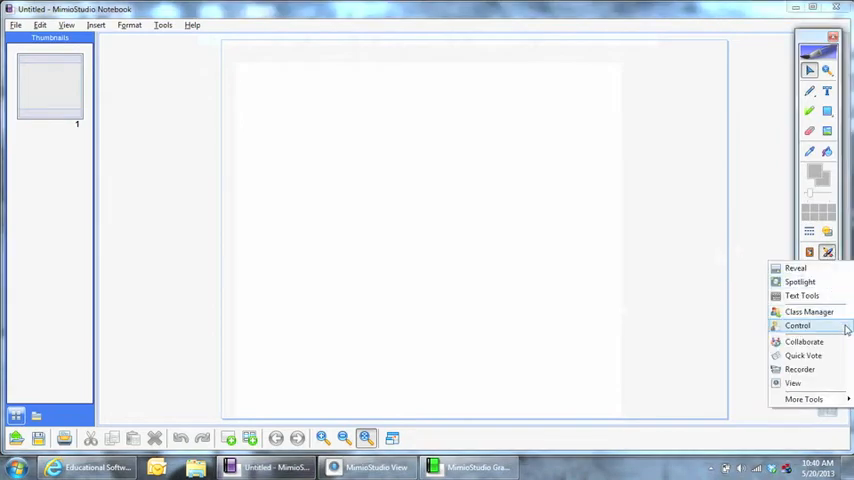
mouse_move(736, 340)
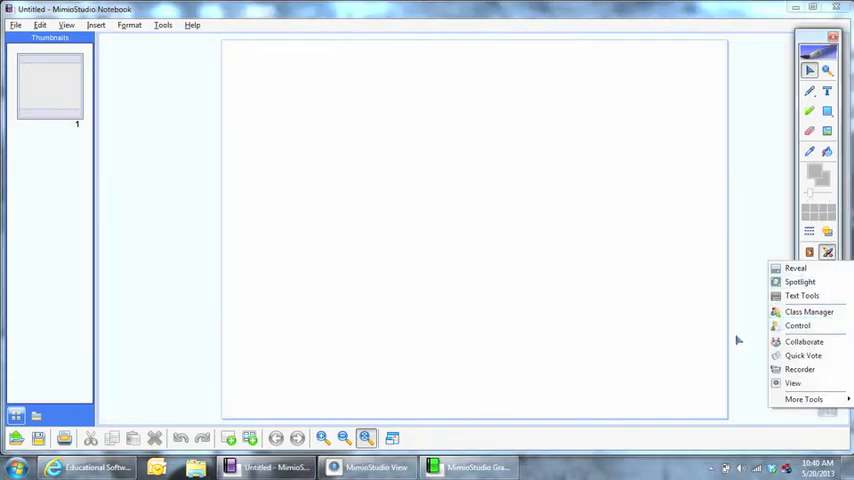
mouse_move(798, 324)
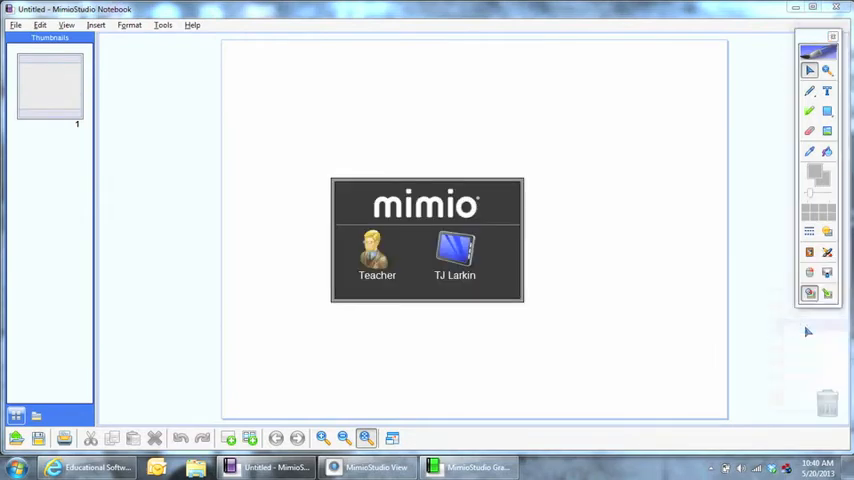
mouse_move(660, 290)
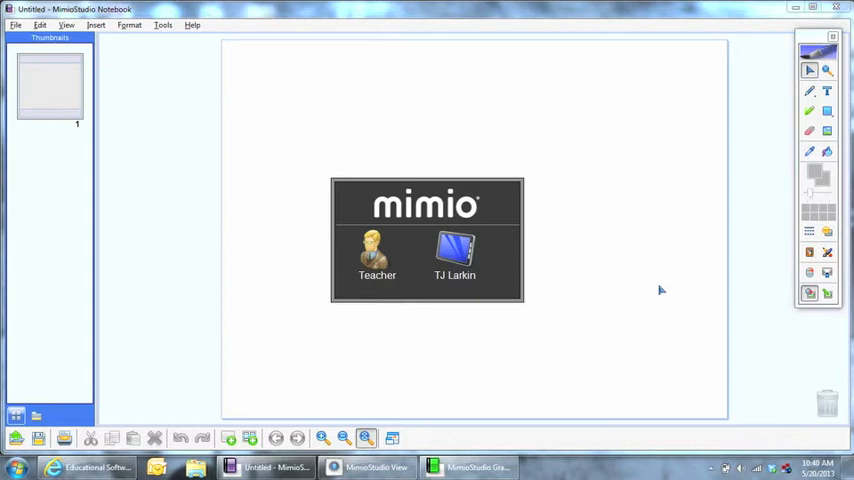
mouse_move(830, 246)
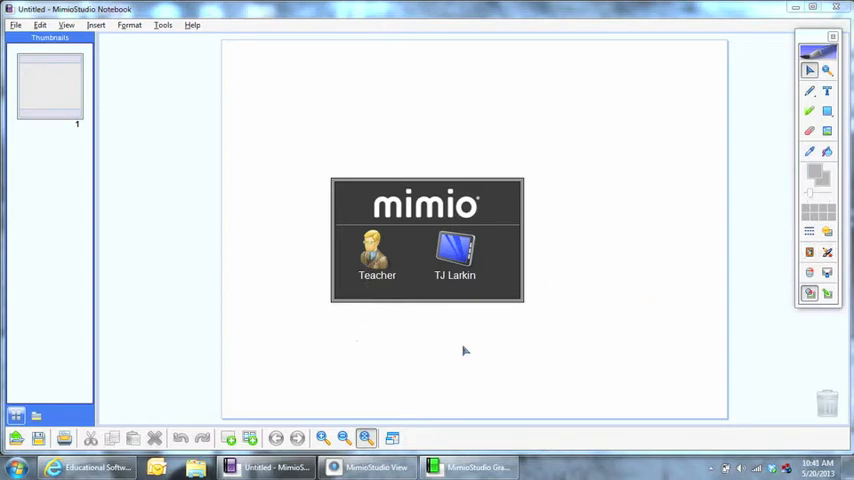
mouse_move(456, 250)
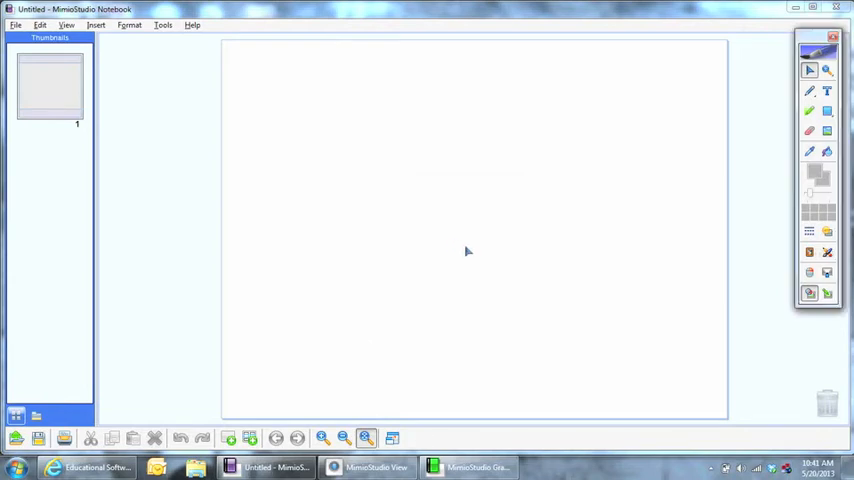
Show the tablet mirroring in MimioStudio View, then return to the blank Notebook page
left_click(376, 468)
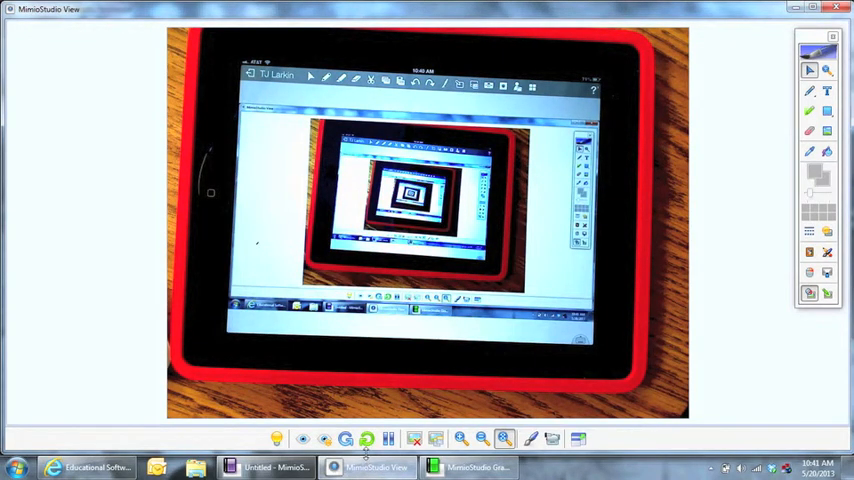
left_click(16, 468)
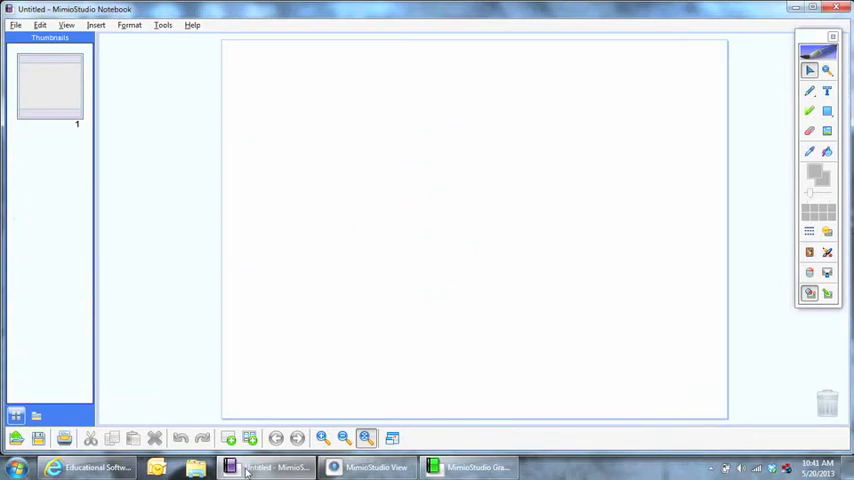
Select the blue pen and handwrite 'Hello' across the page
left_click(810, 90)
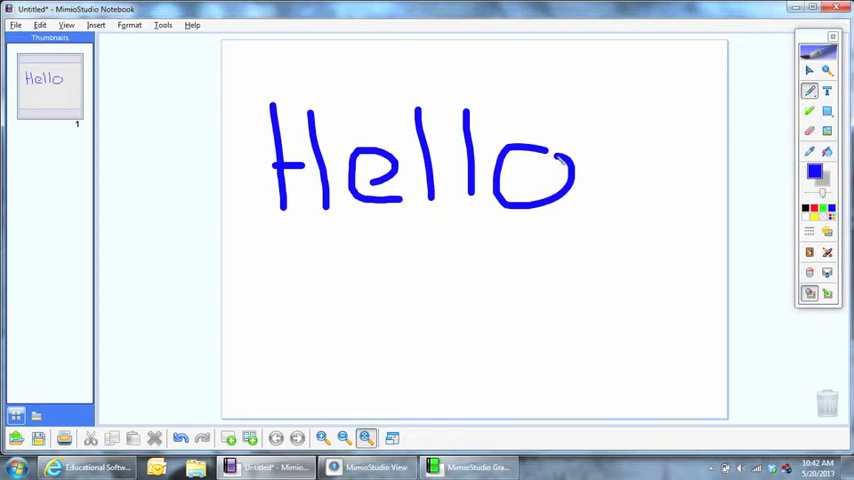
mouse_move(564, 156)
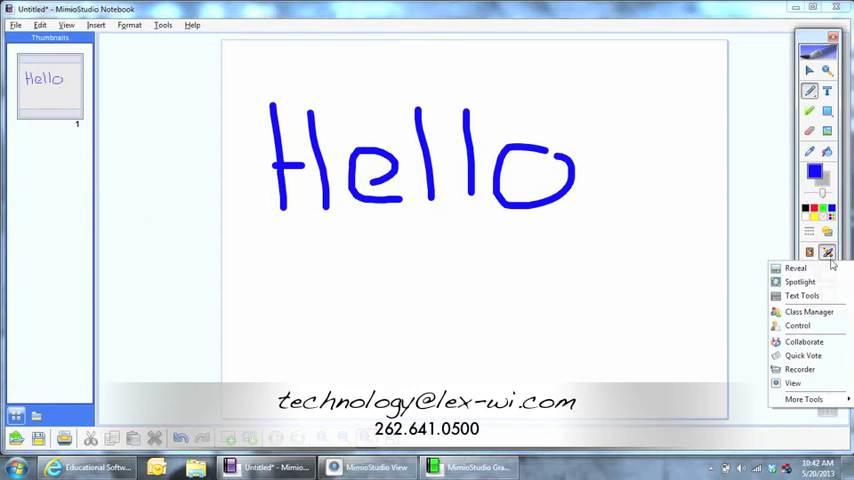
mouse_move(796, 324)
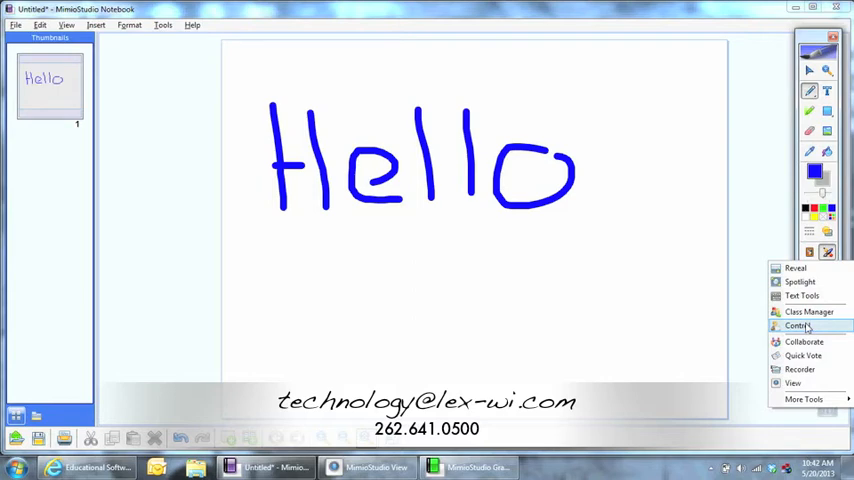
mouse_move(800, 368)
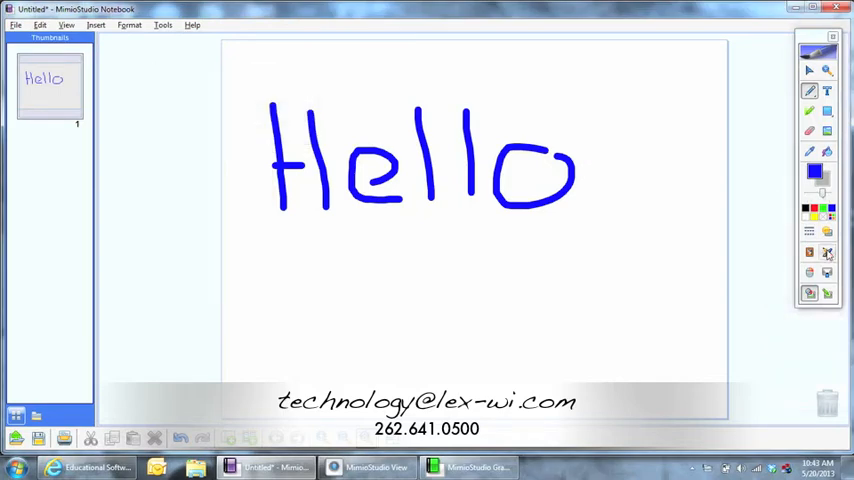
left_click(828, 252)
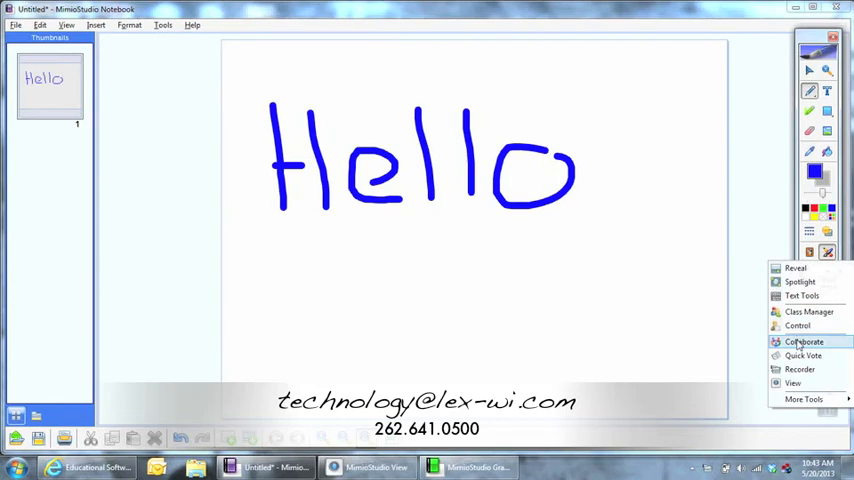
left_click(804, 342)
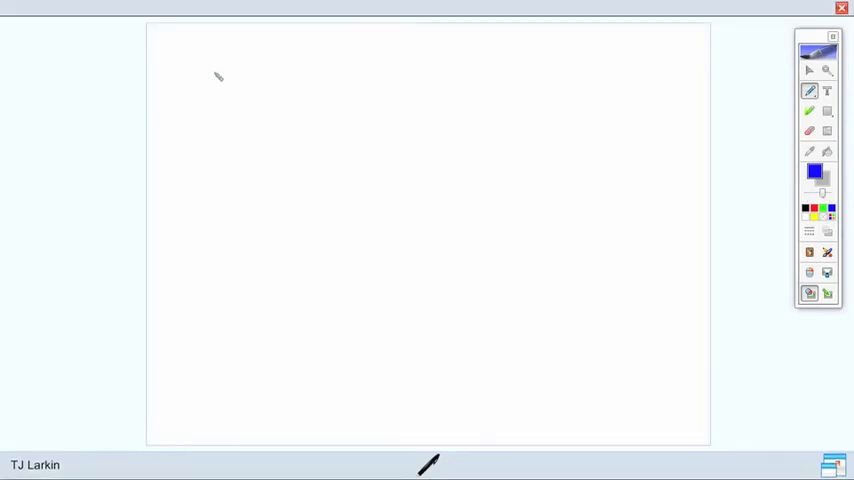
mouse_move(218, 104)
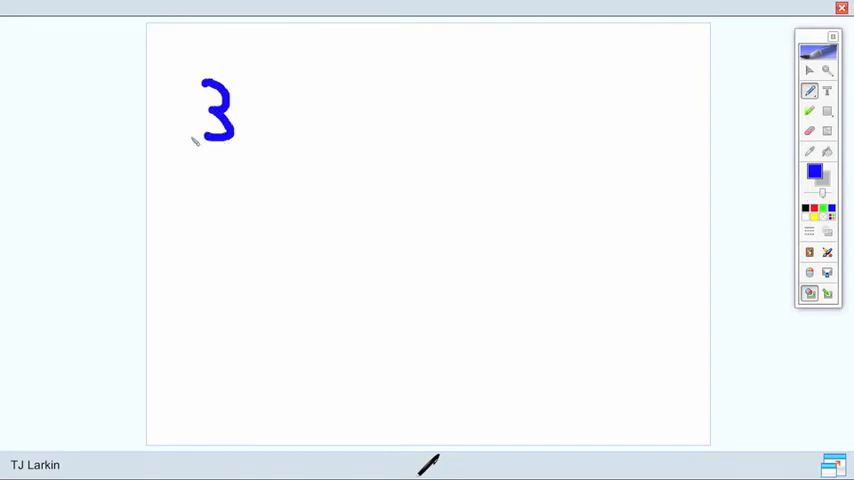
Handwrite 3, +3 and an underline on the shared page for the 3+3=6 sum
left_click_drag(160, 164, 180, 216)
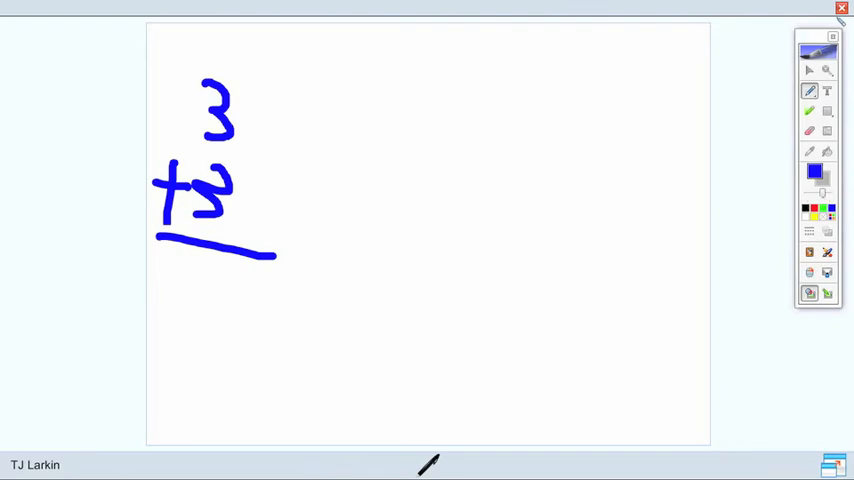
left_click_drag(204, 290, 234, 400)
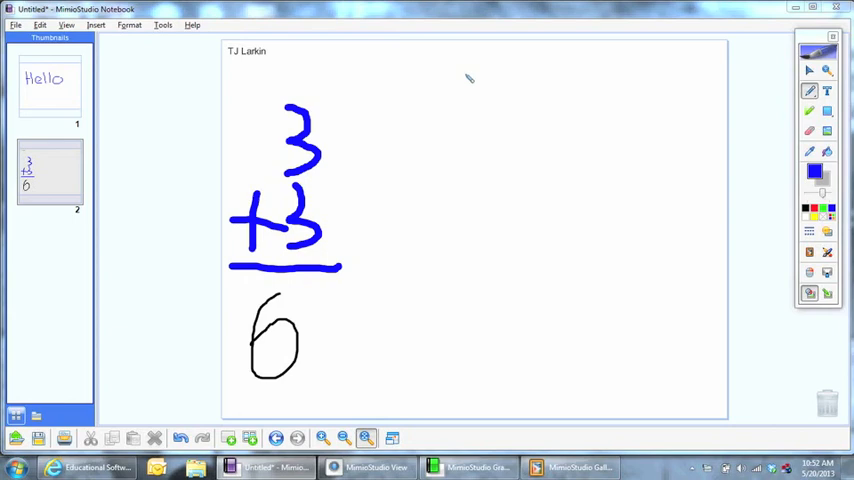
mouse_move(462, 72)
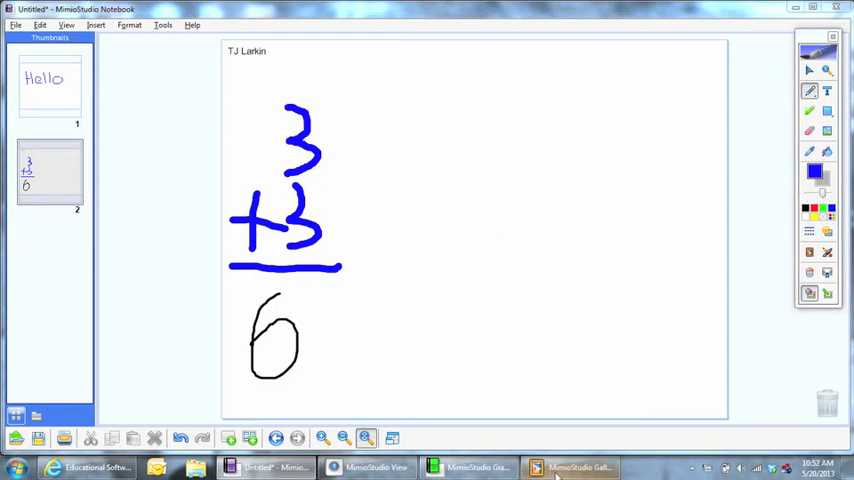
Retrieve the latest Collaborative Session from the Gallery, adding the 3 + 3 = 6 page as page 3
left_click(570, 468)
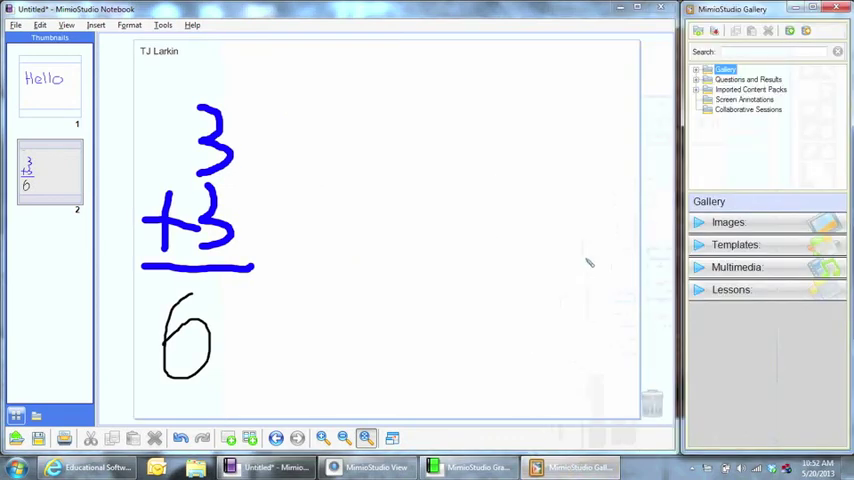
mouse_move(734, 116)
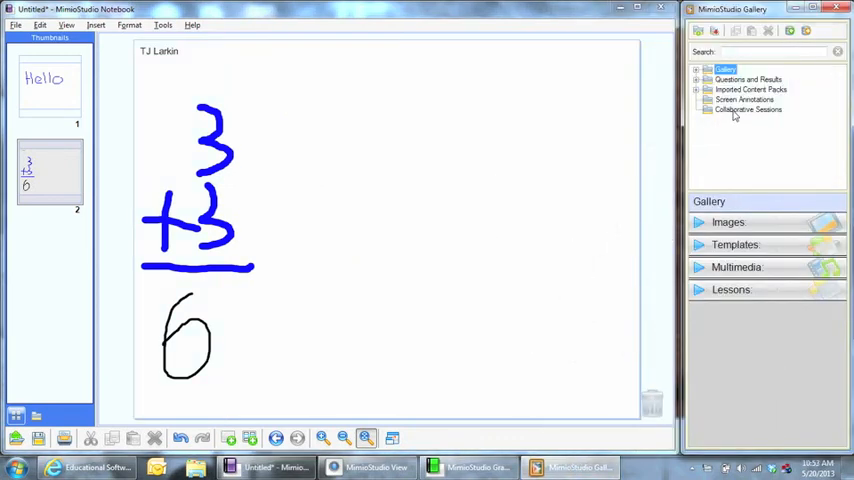
left_click(748, 108)
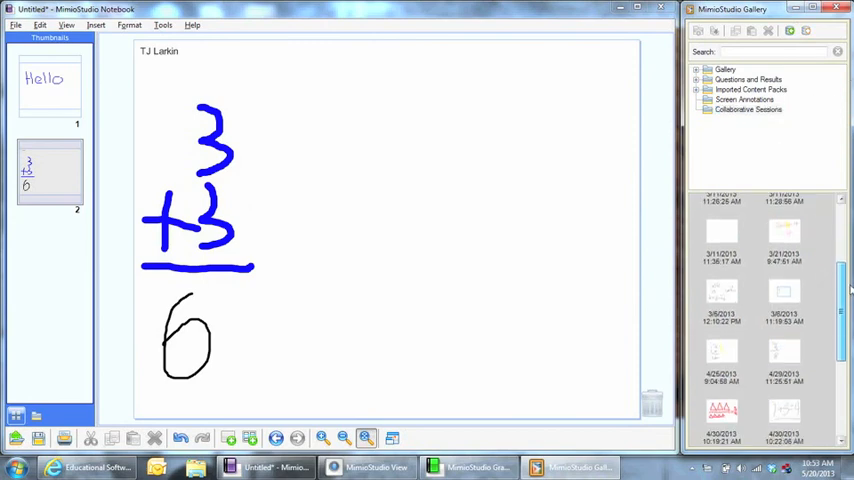
scroll("down", 3)
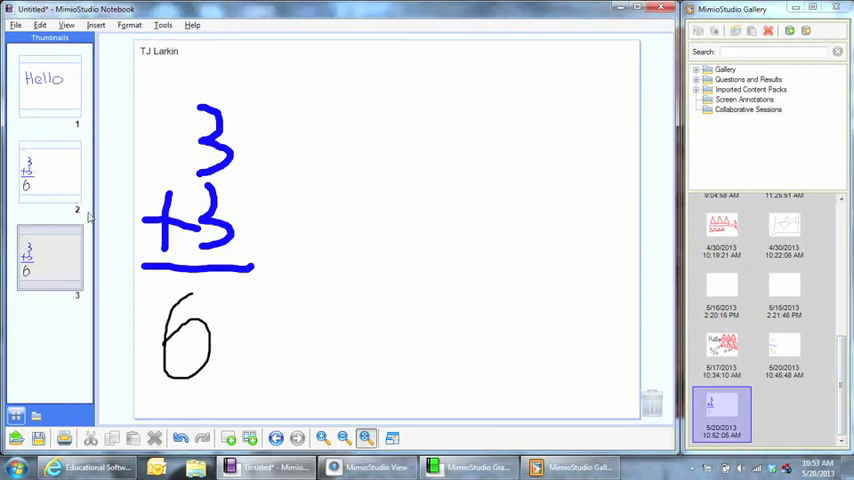
mouse_move(144, 40)
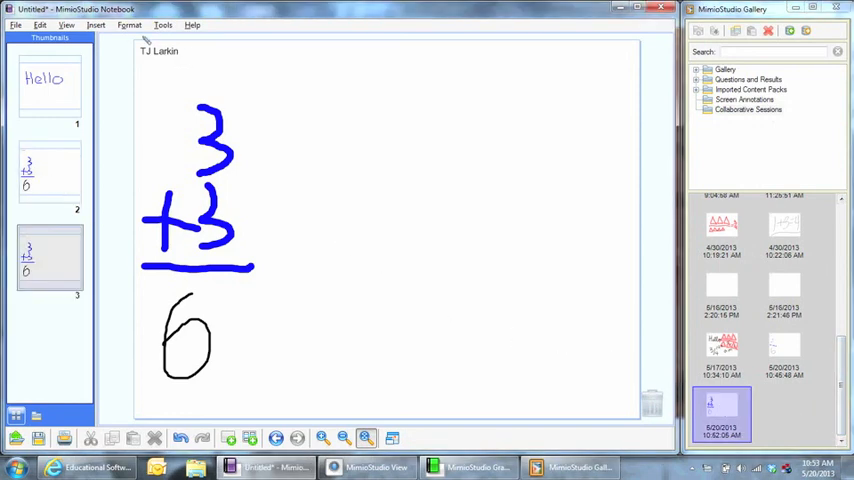
mouse_move(276, 118)
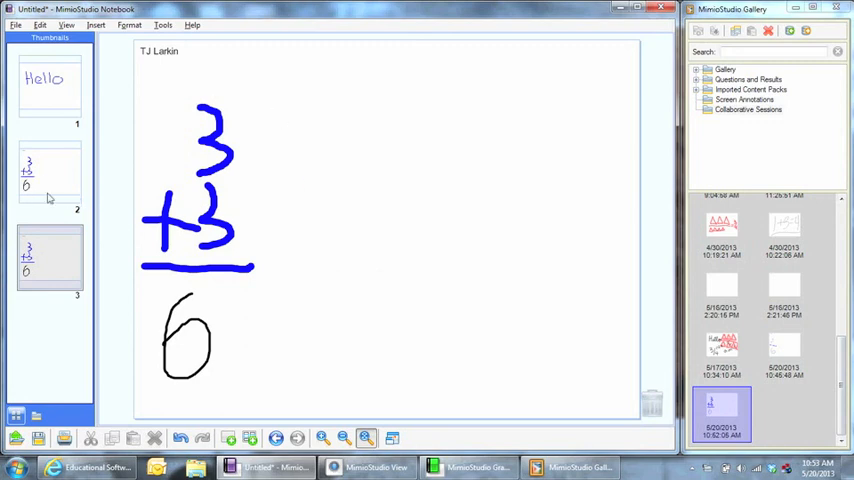
mouse_move(64, 174)
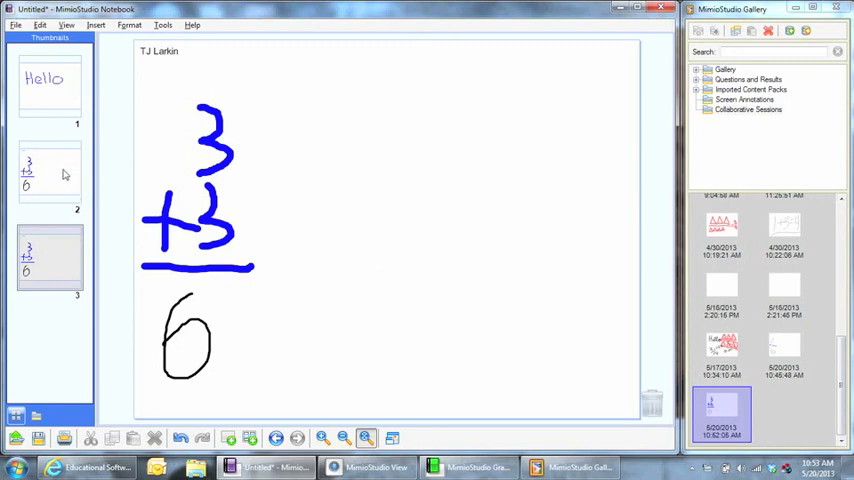
mouse_move(426, 218)
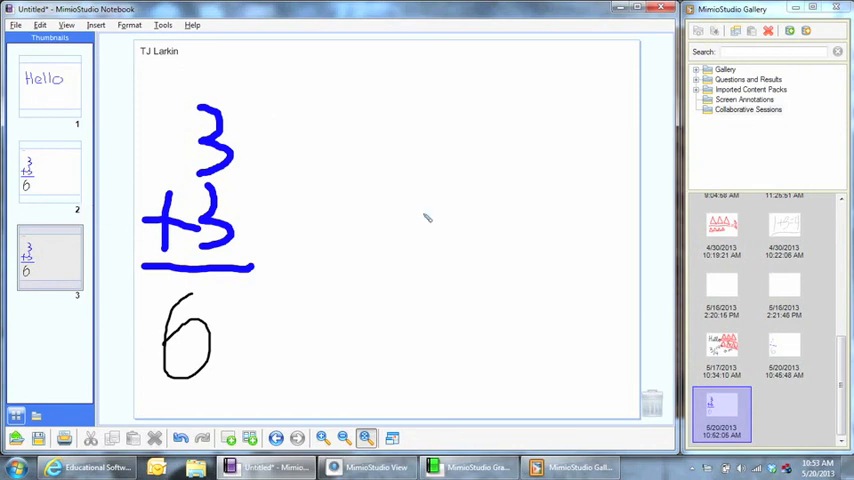
mouse_move(458, 116)
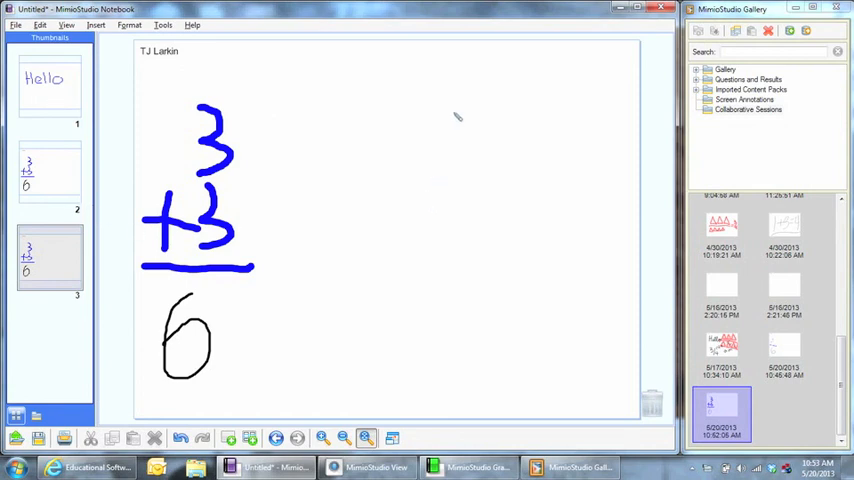
mouse_move(456, 112)
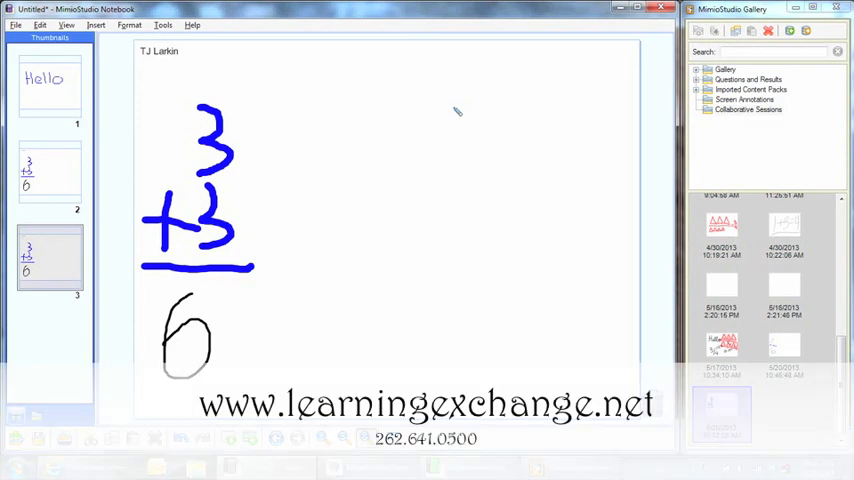
mouse_move(468, 120)
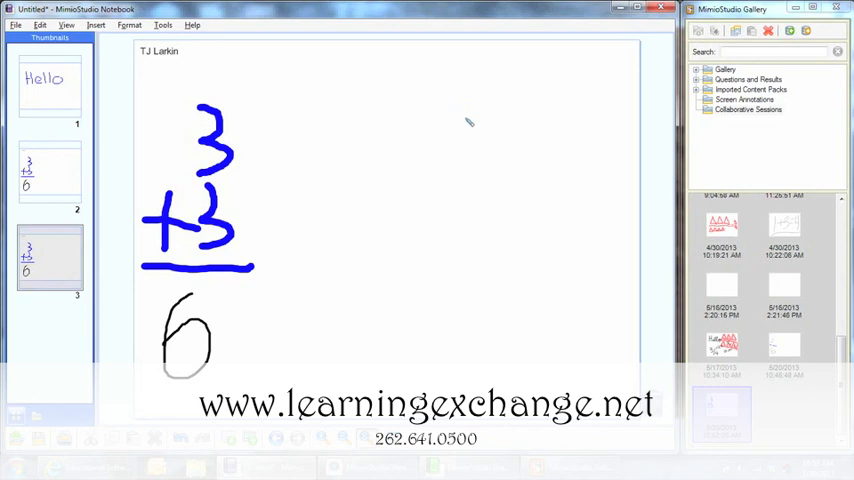
mouse_move(384, 100)
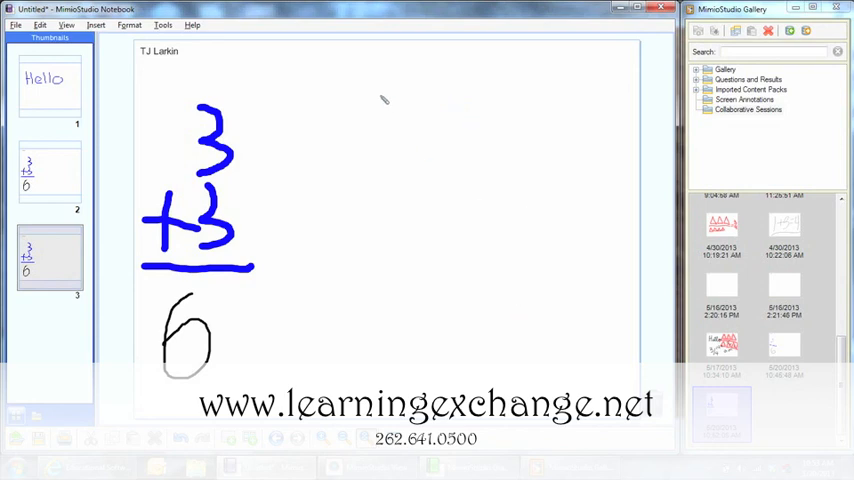
mouse_move(580, 156)
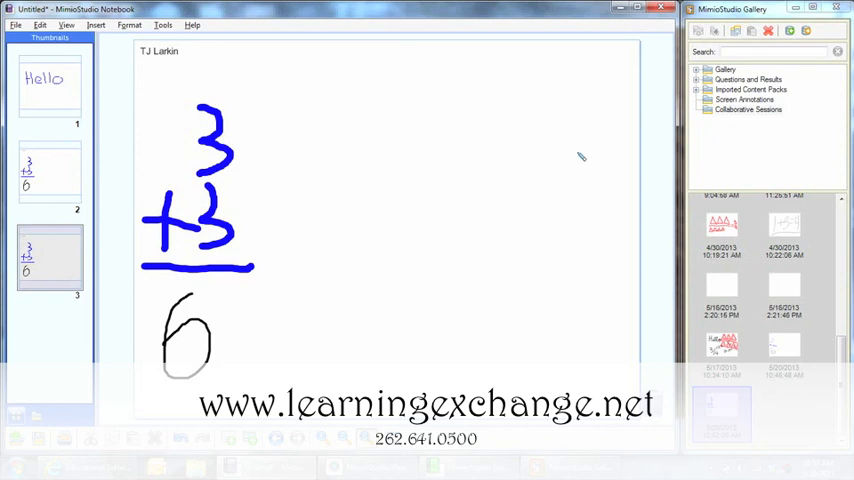
mouse_move(572, 164)
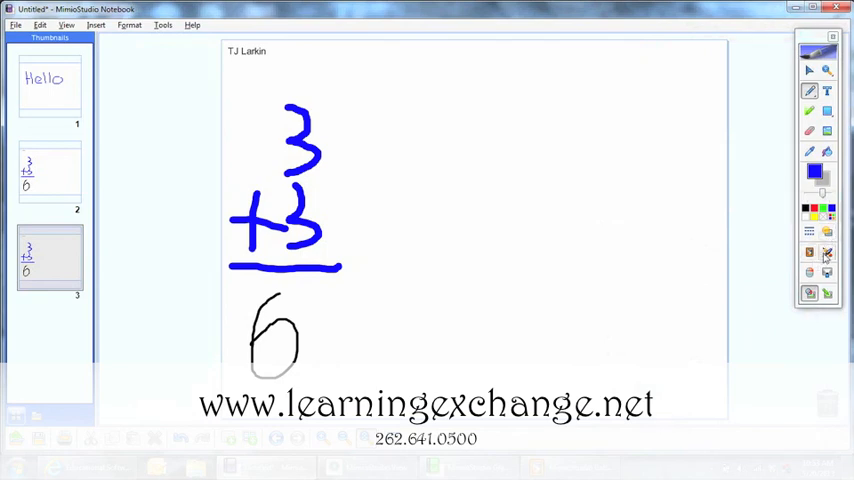
Bring up the list of extra classroom tools from the toolbar
left_click(828, 252)
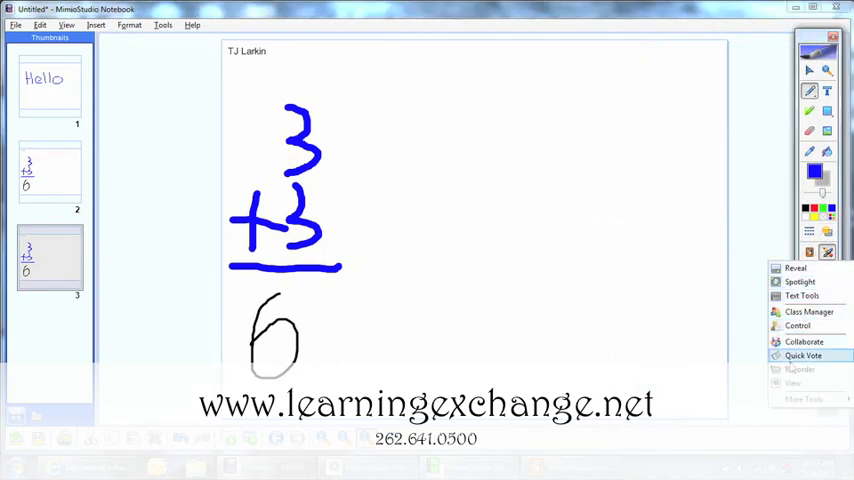